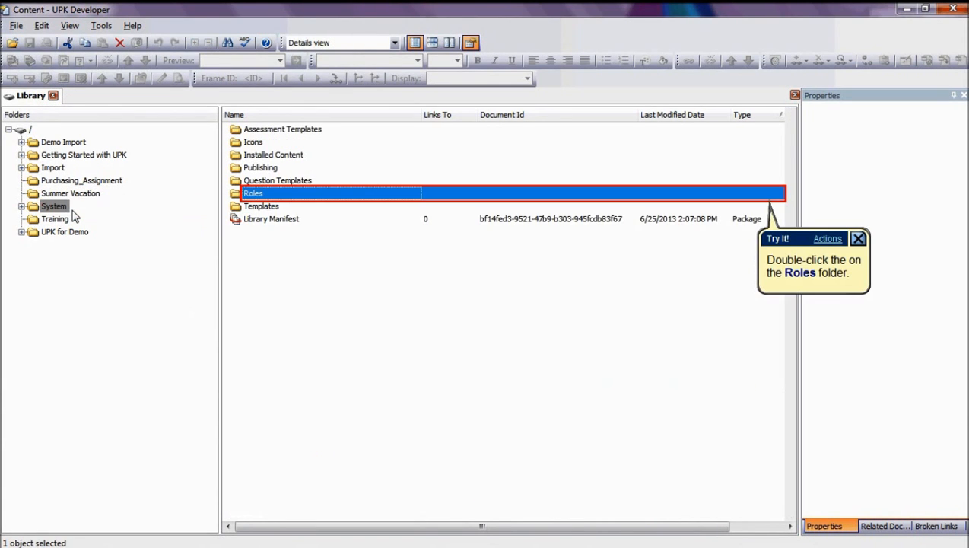
mouse_move(281, 205)
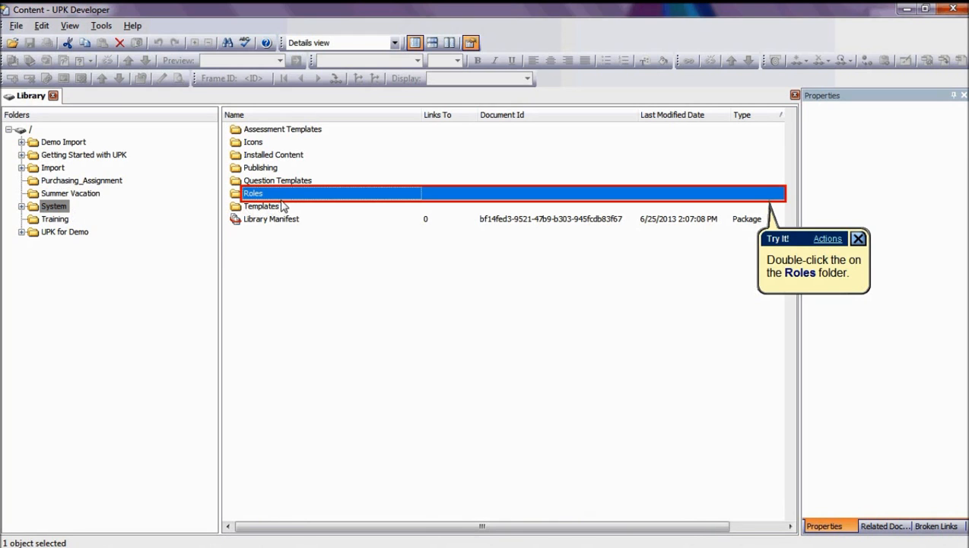
Step: Open the Roles folder to bring up the empty English Roles master list
double_click(253, 193)
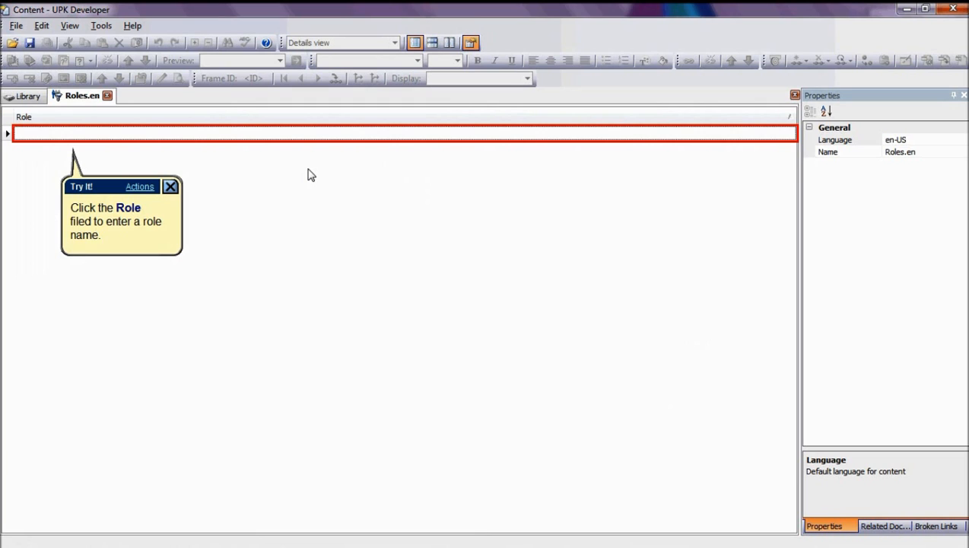
mouse_move(54, 140)
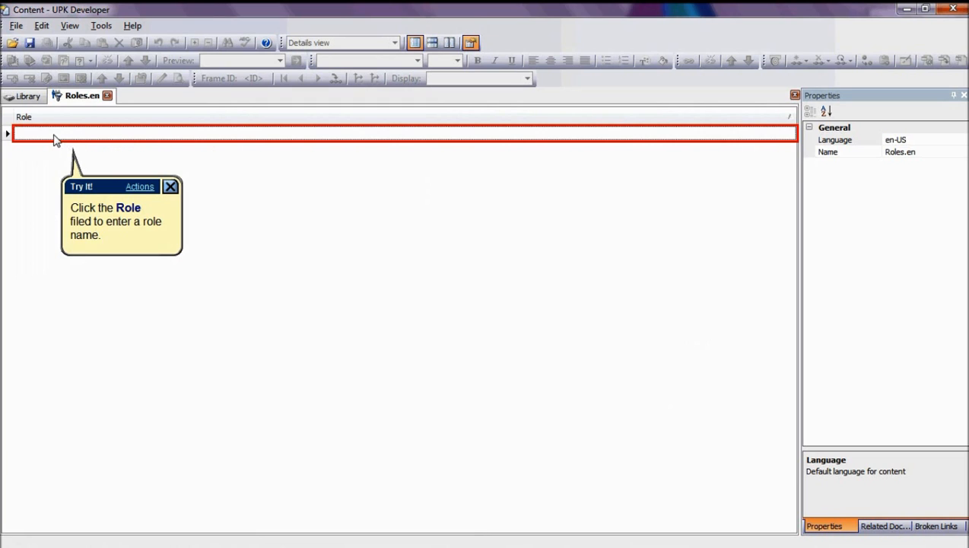
mouse_move(51, 139)
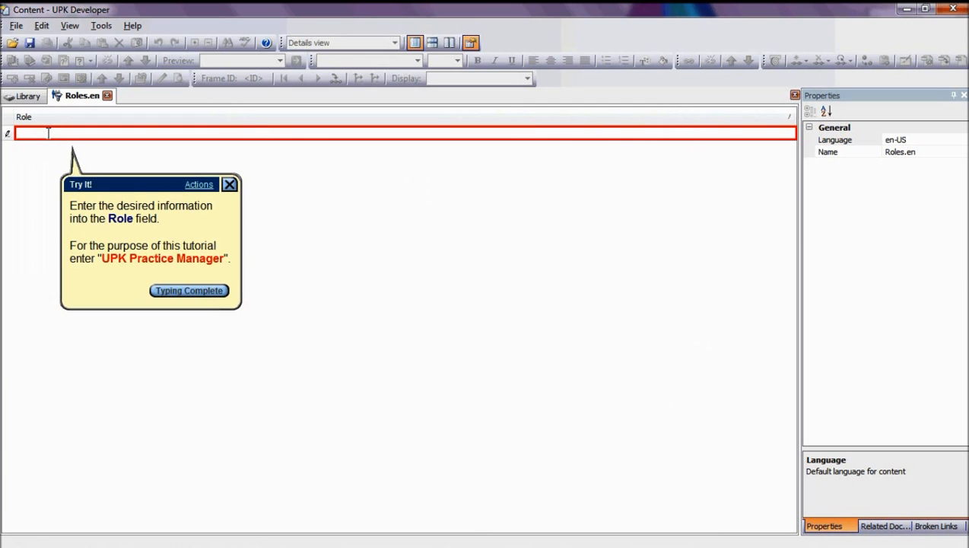
Step: Enter three role rows: UPK Practice Manager, UPK Developer and Project Manager, then save
text(UPK Practi)
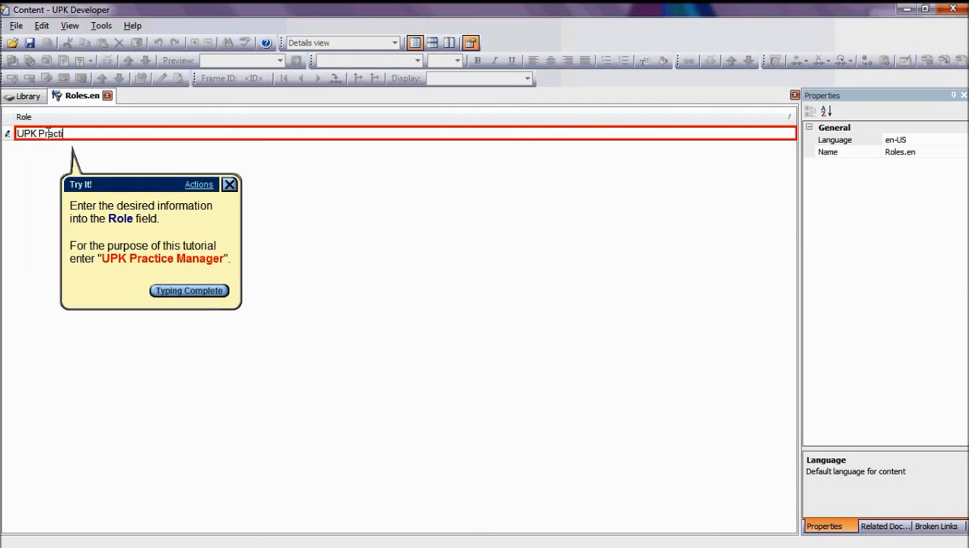
text(ce Manager)
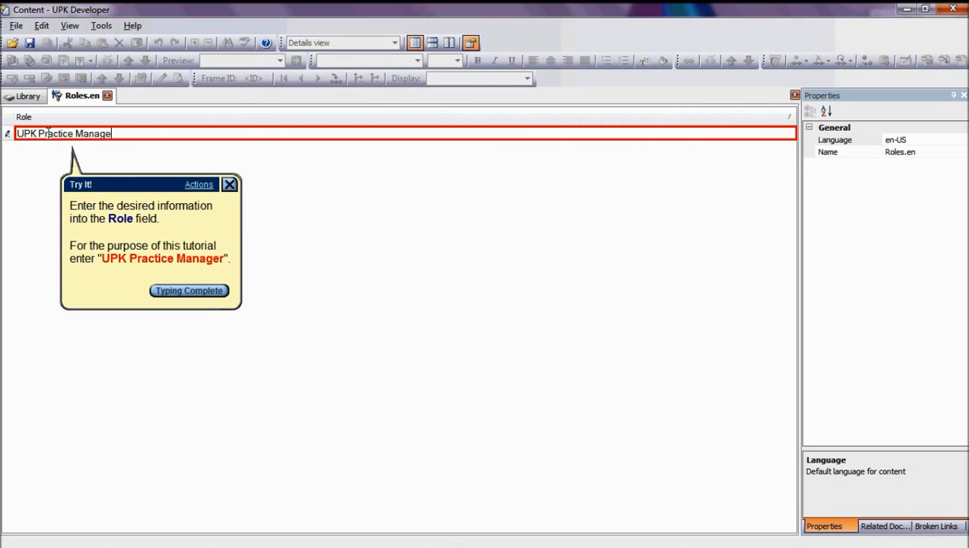
click(188, 291)
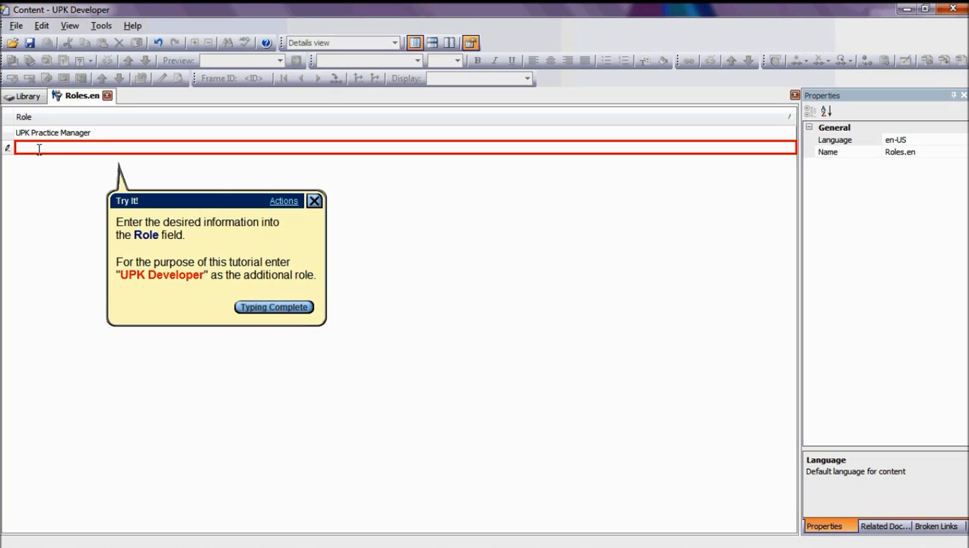
text(UPK Deve)
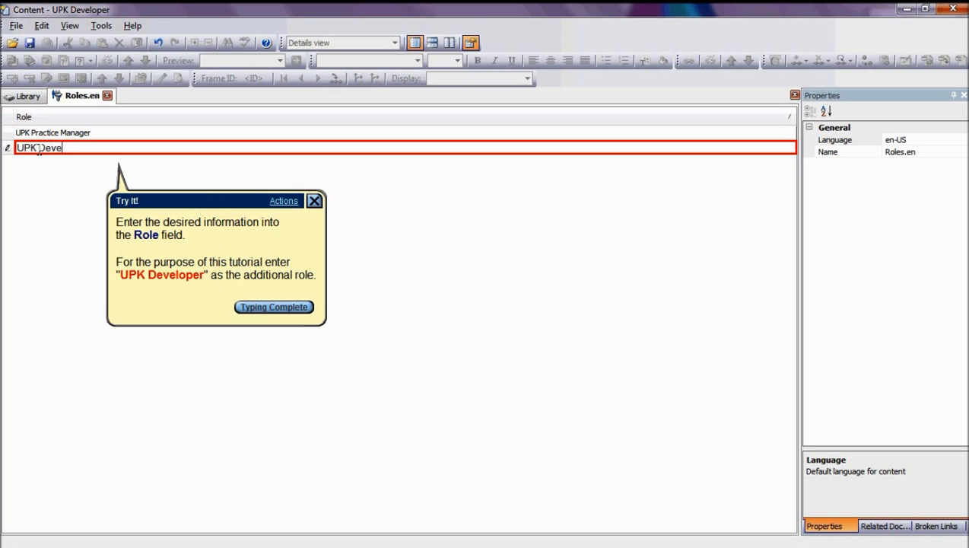
click(273, 307)
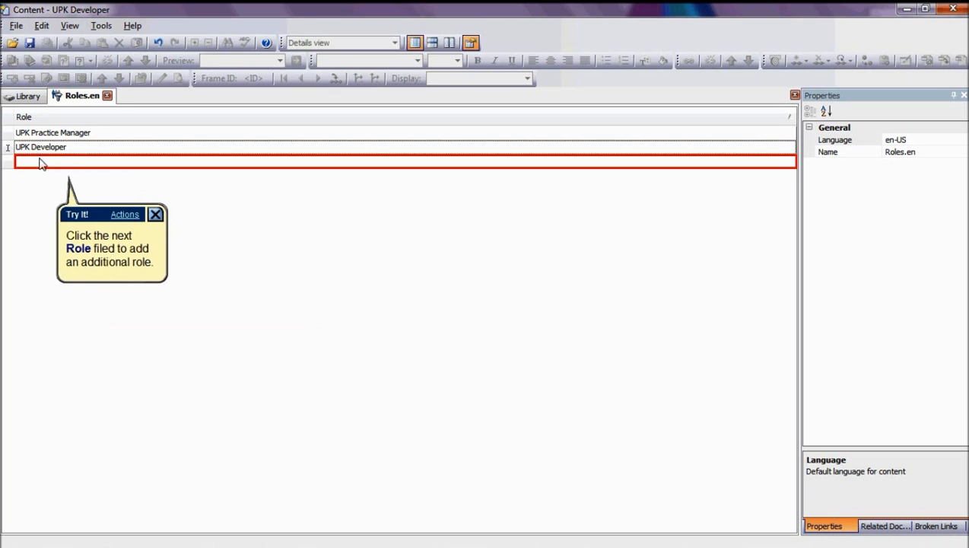
text(Project)
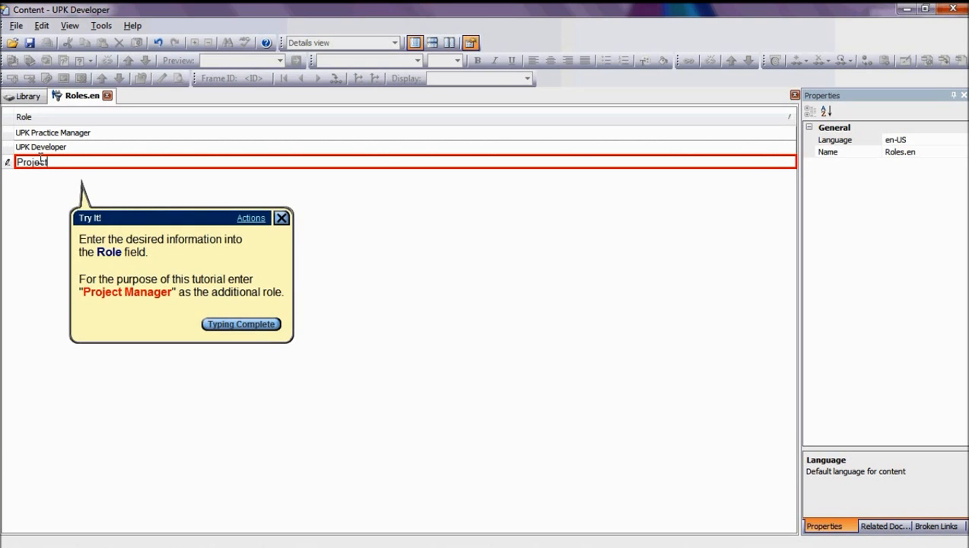
text(Manage)
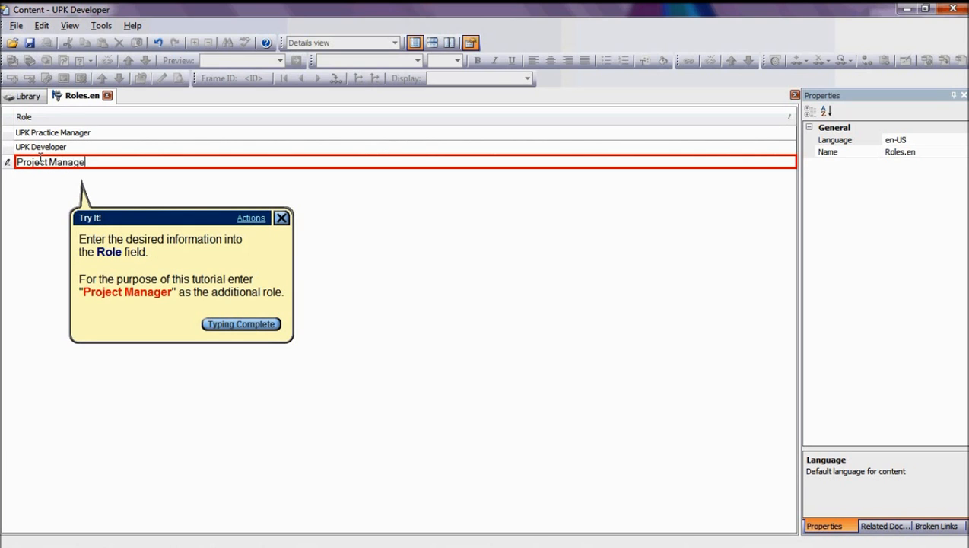
click(241, 323)
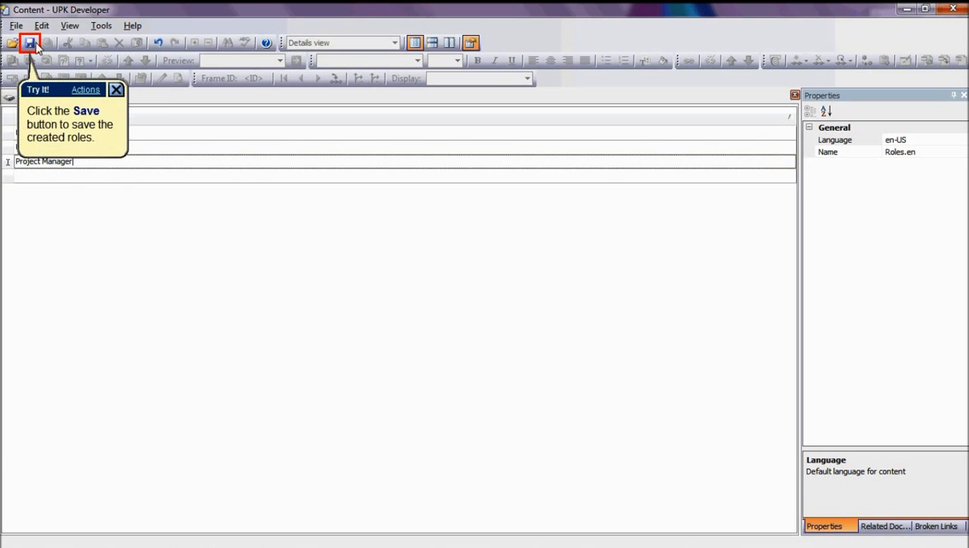
click(29, 42)
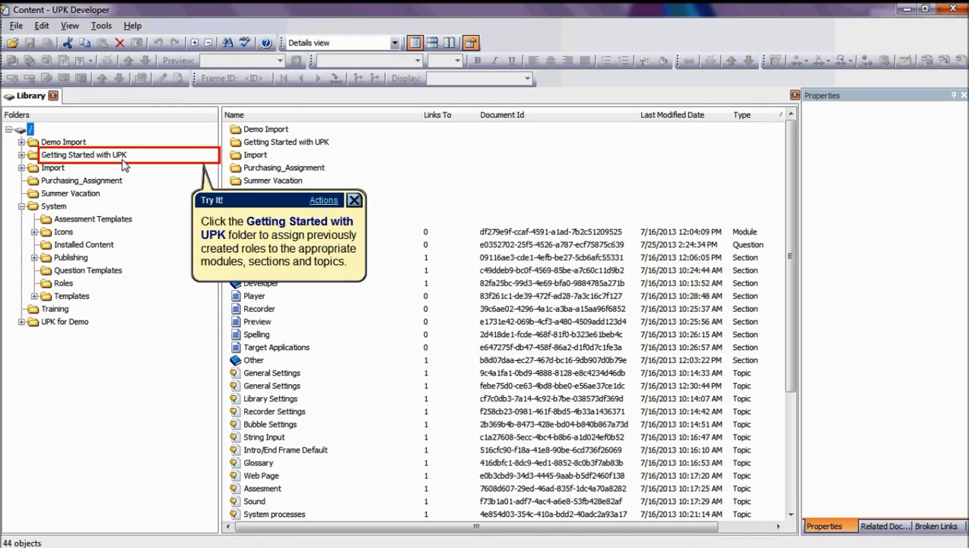
Step: Open the Getting Started with UPK module and show its Properties toolpane
click(84, 154)
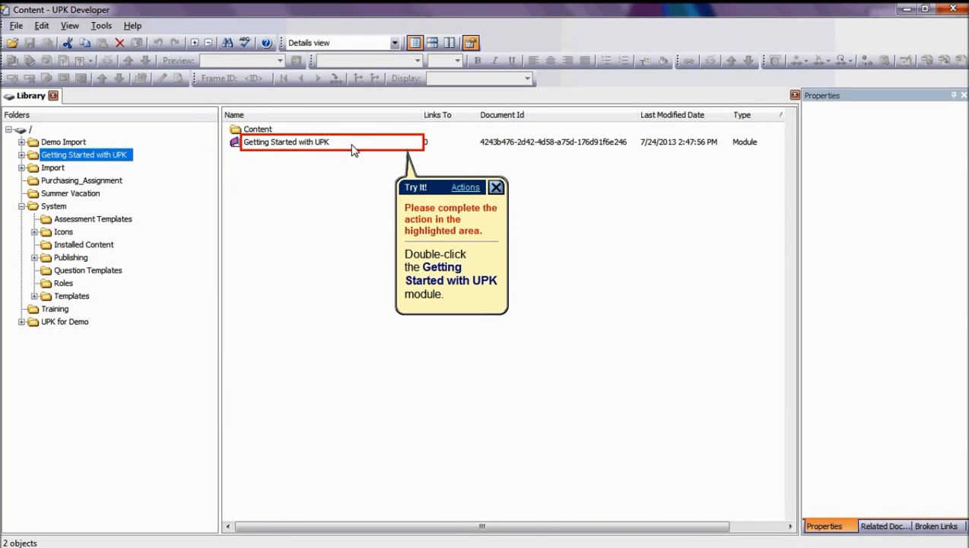
double_click(286, 142)
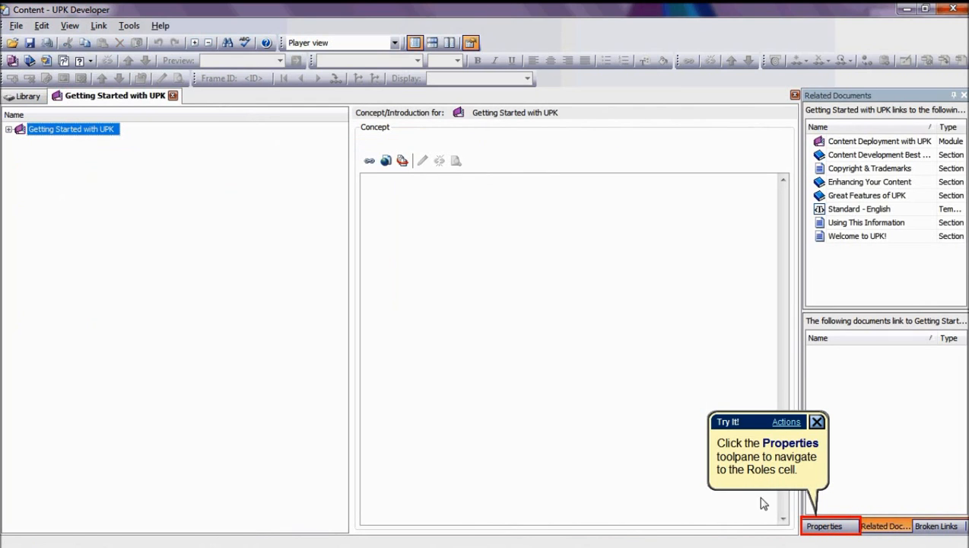
click(824, 526)
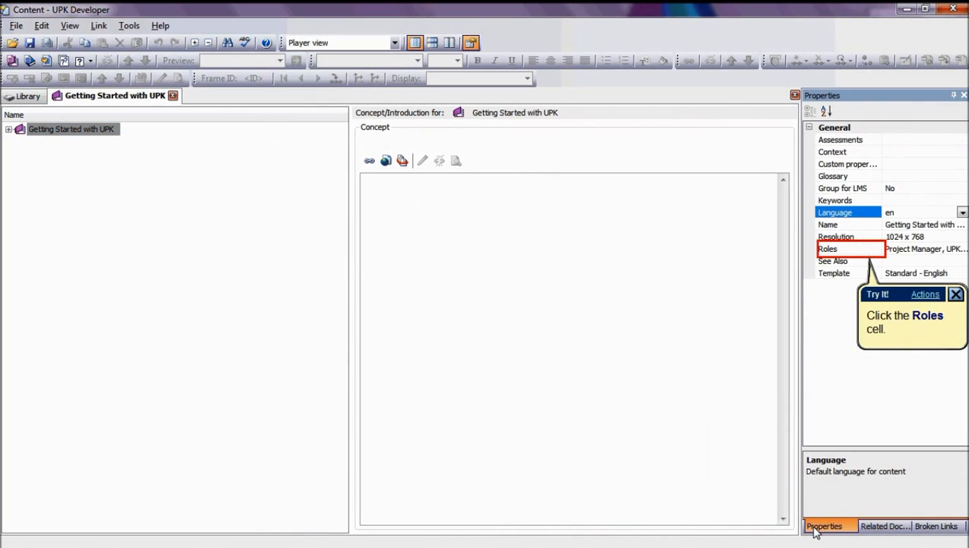
mouse_move(842, 377)
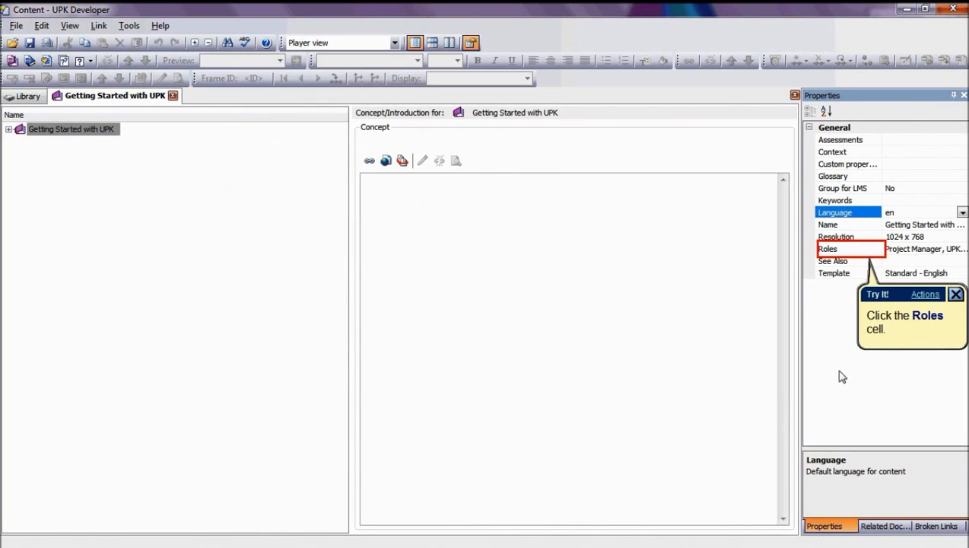
mouse_move(879, 251)
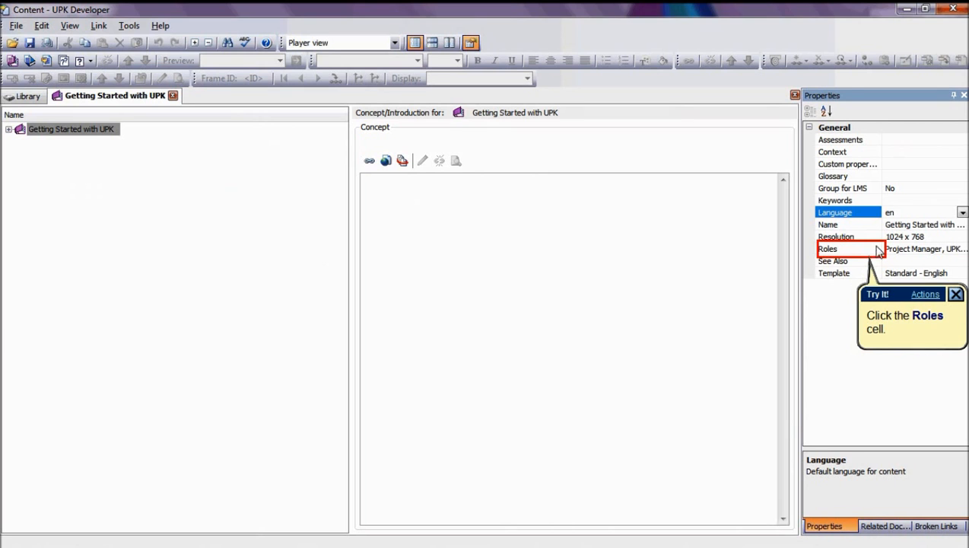
Step: Check Project Manager and UPK Practice Manager in Assign Roles and confirm
click(850, 249)
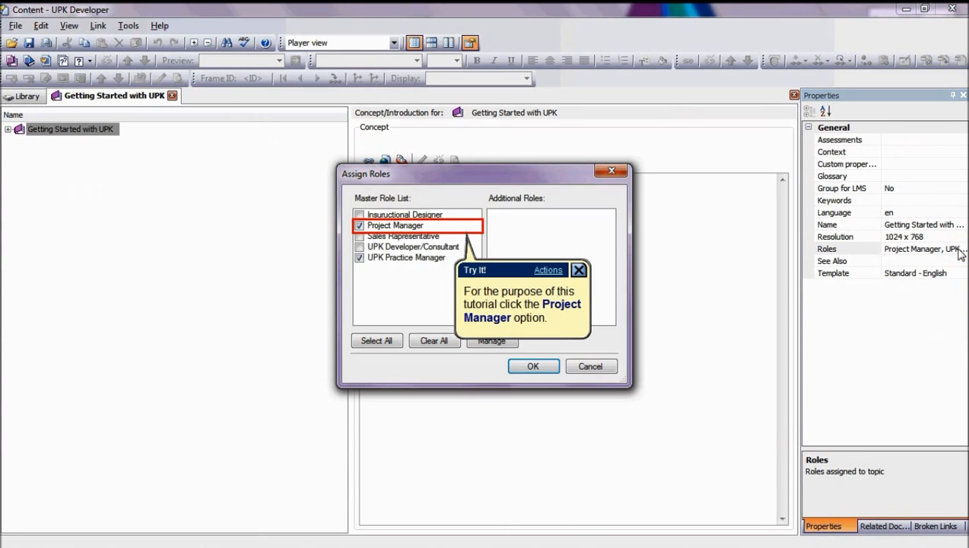
mouse_move(660, 252)
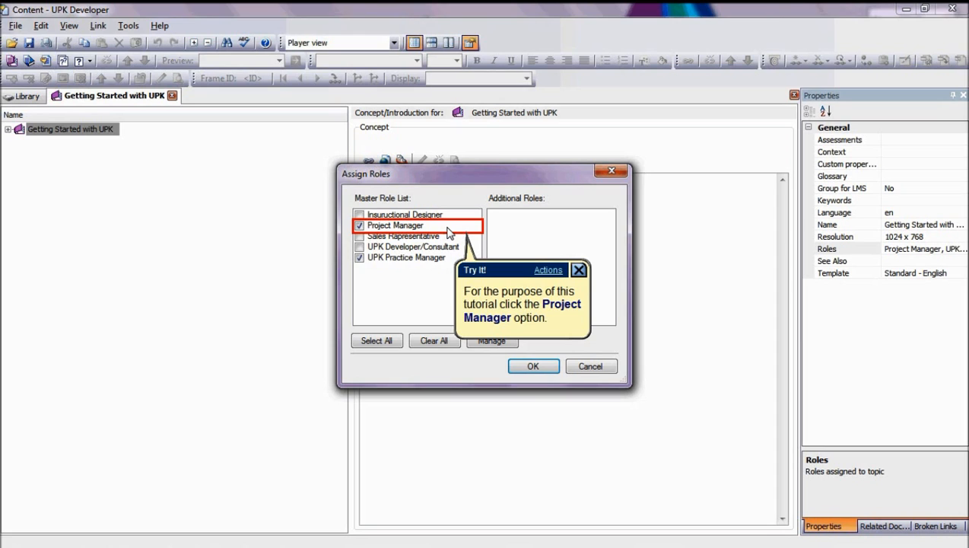
click(407, 257)
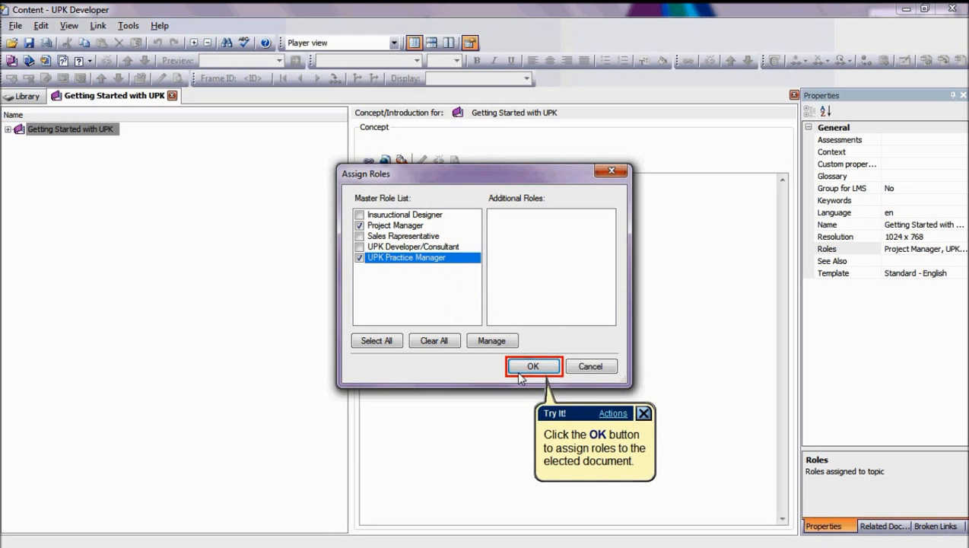
click(533, 366)
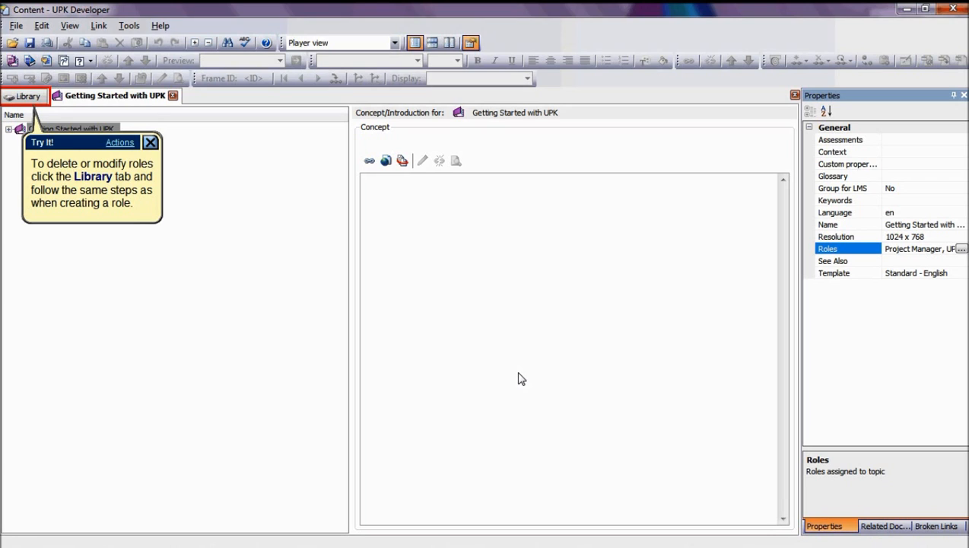
mouse_move(263, 294)
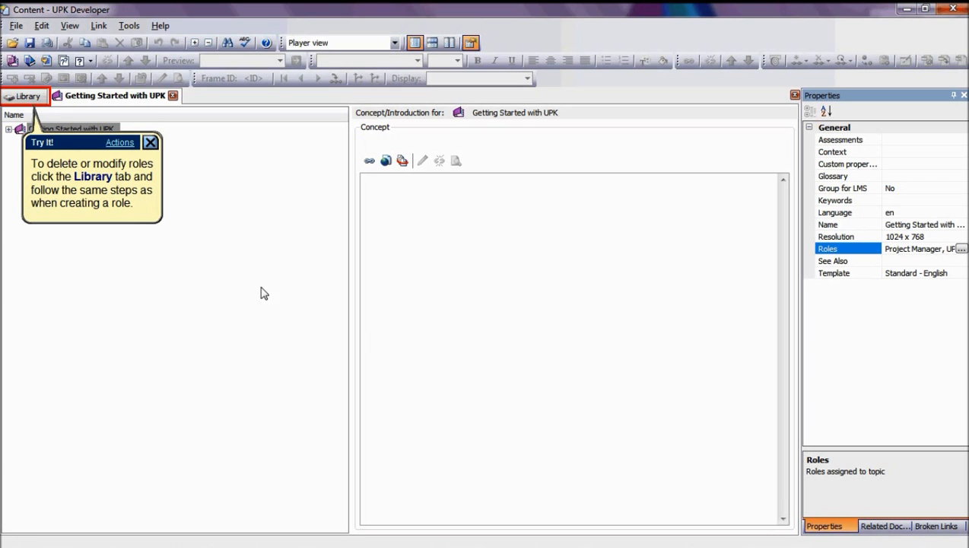
mouse_move(55, 112)
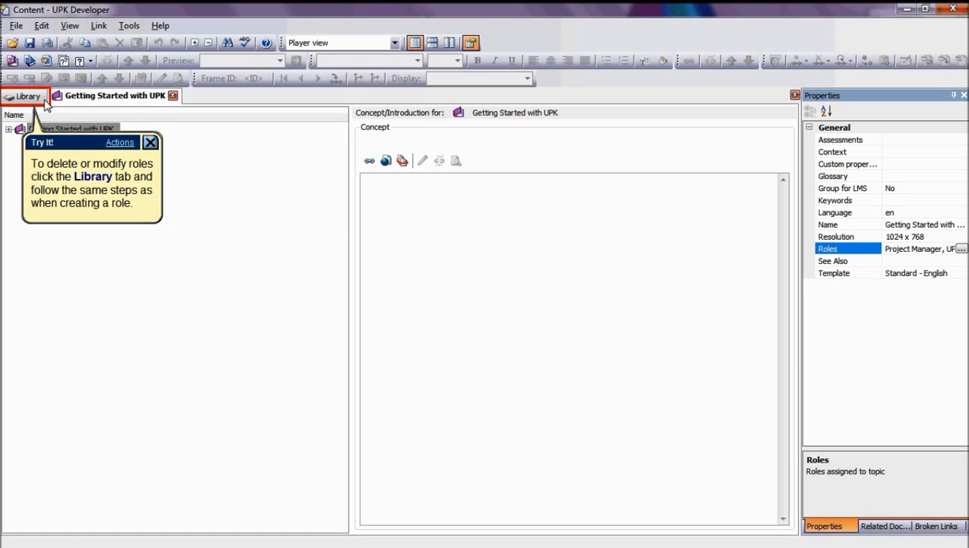
Step: Return to the Library and open System > Roles
click(28, 95)
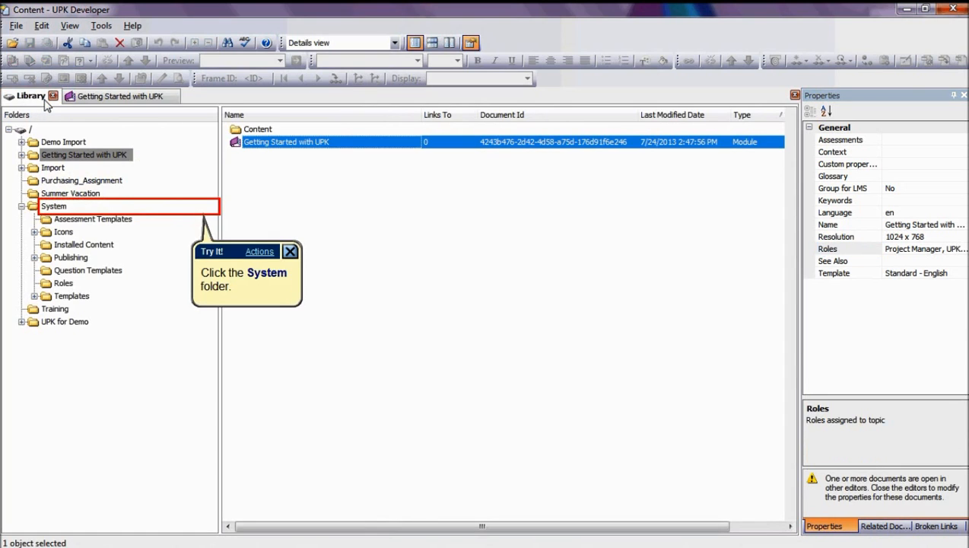
click(53, 206)
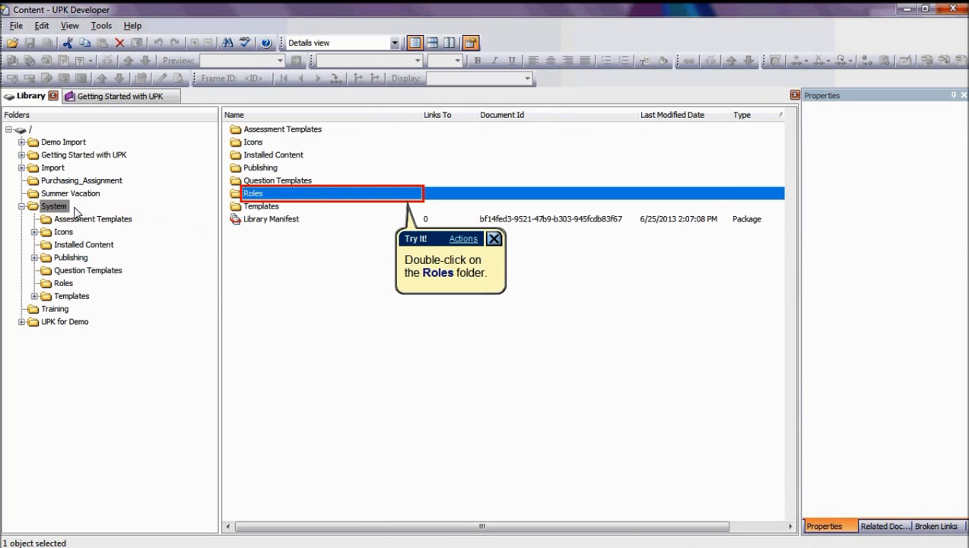
double_click(252, 192)
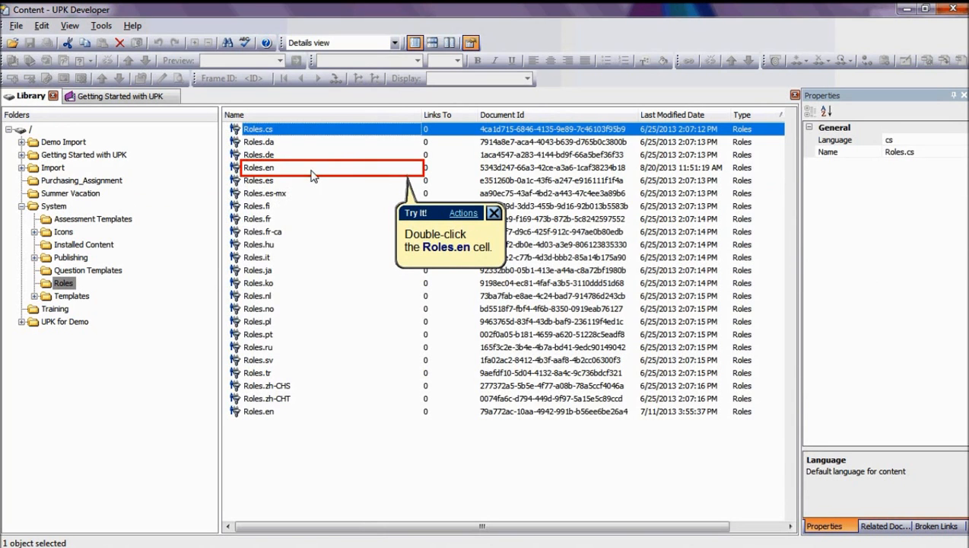
Step: In Roles.en, delete Project Manager and trim UPK from UPK Practice Manager
double_click(259, 168)
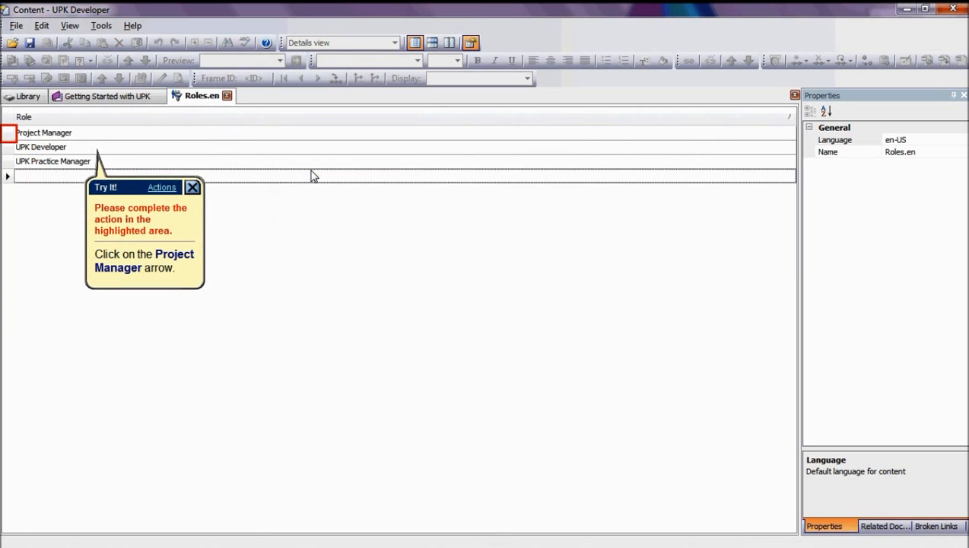
mouse_move(85, 141)
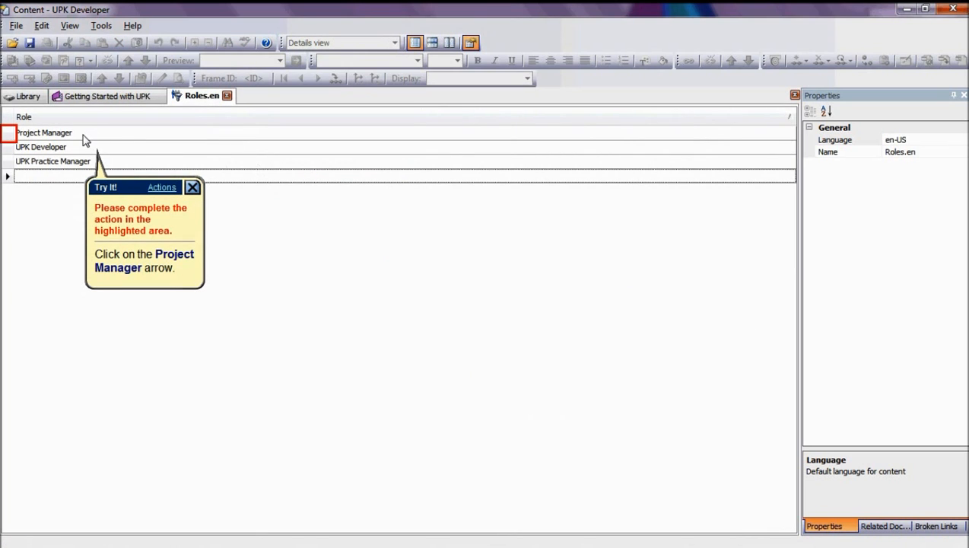
click(8, 132)
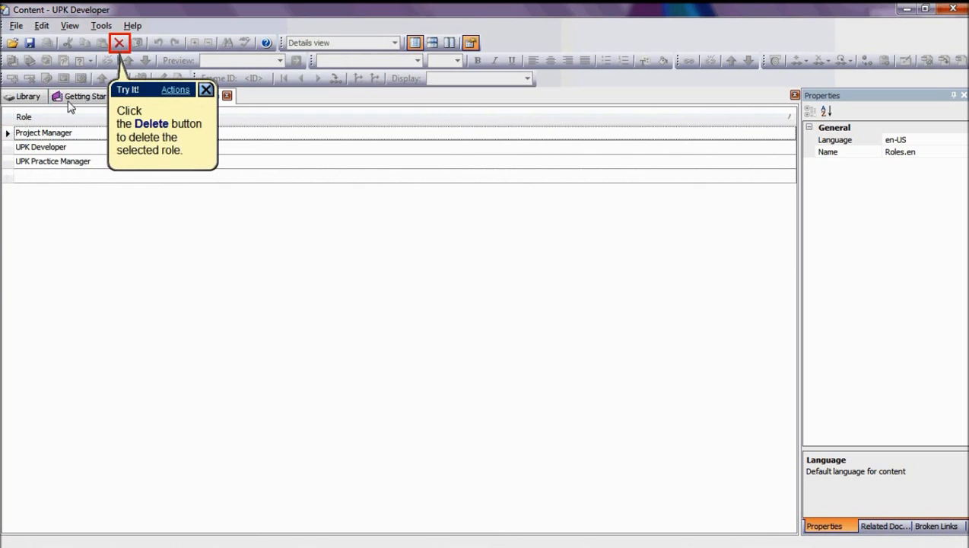
click(119, 42)
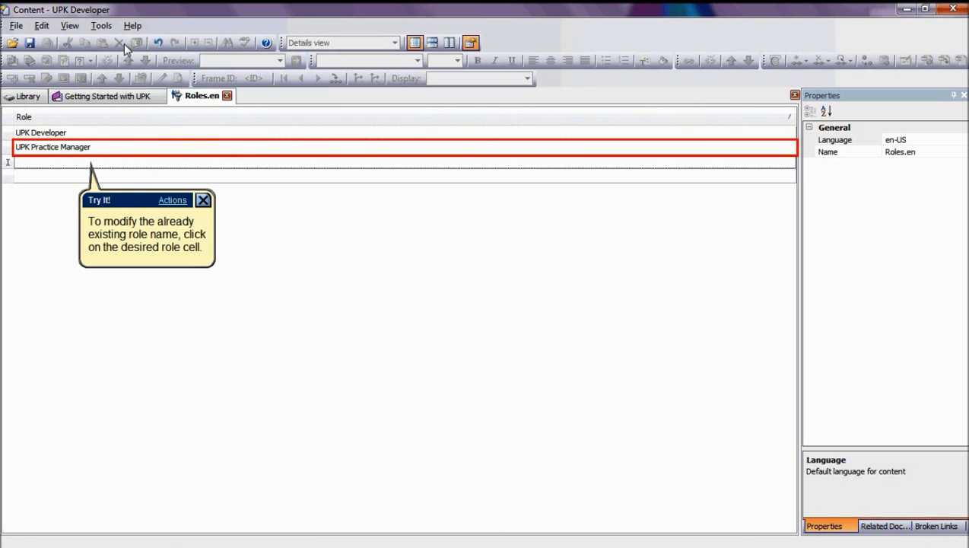
mouse_move(104, 152)
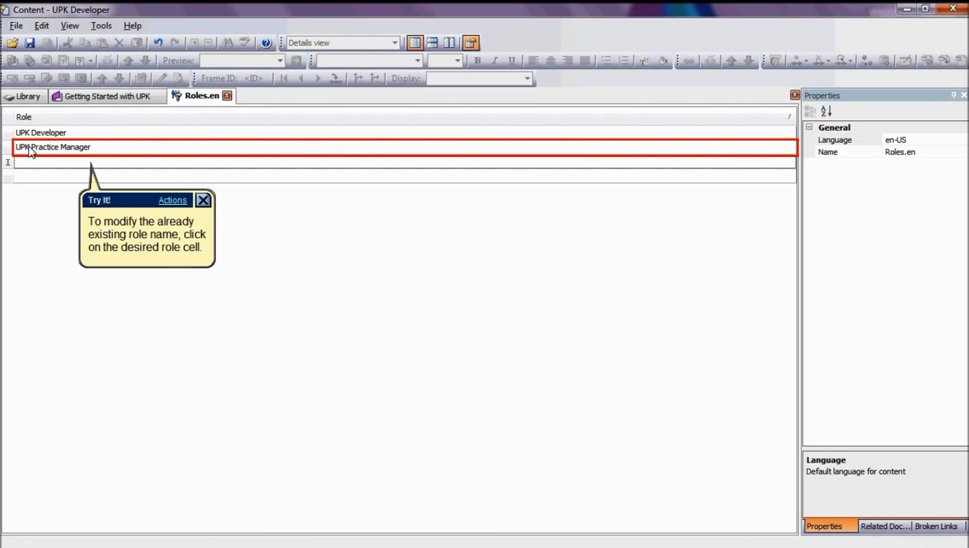
click(53, 147)
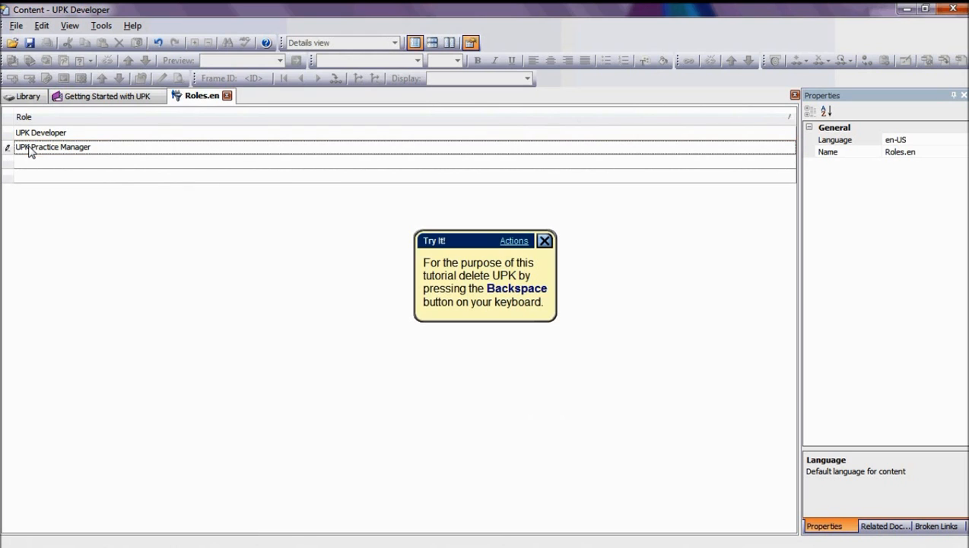
key(backspace)
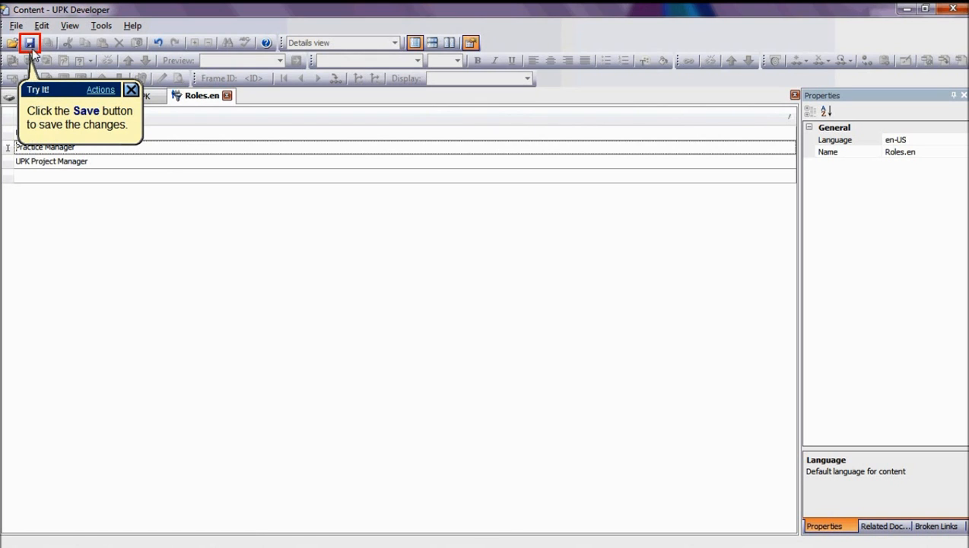
Step: Save Roles.en, updating role names throughout the content, and close the document
click(29, 42)
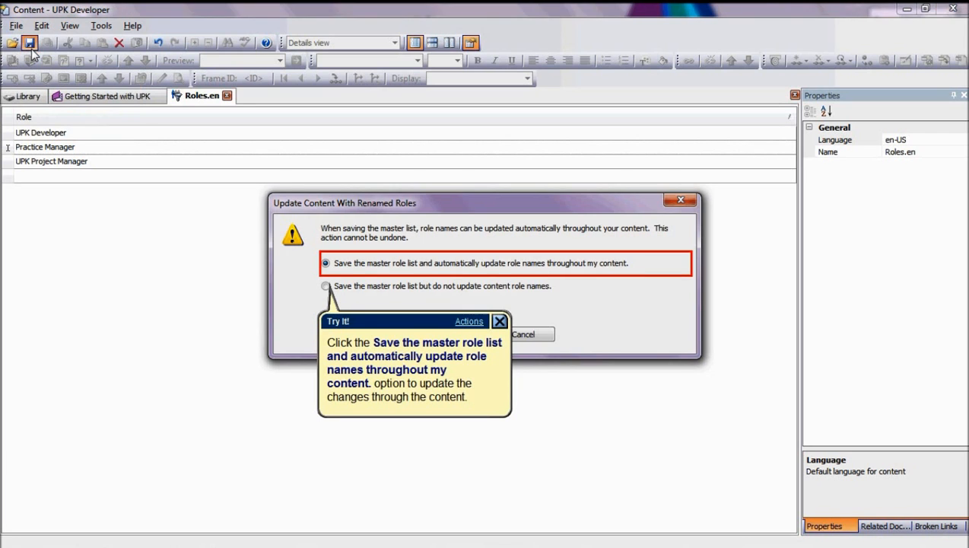
mouse_move(297, 272)
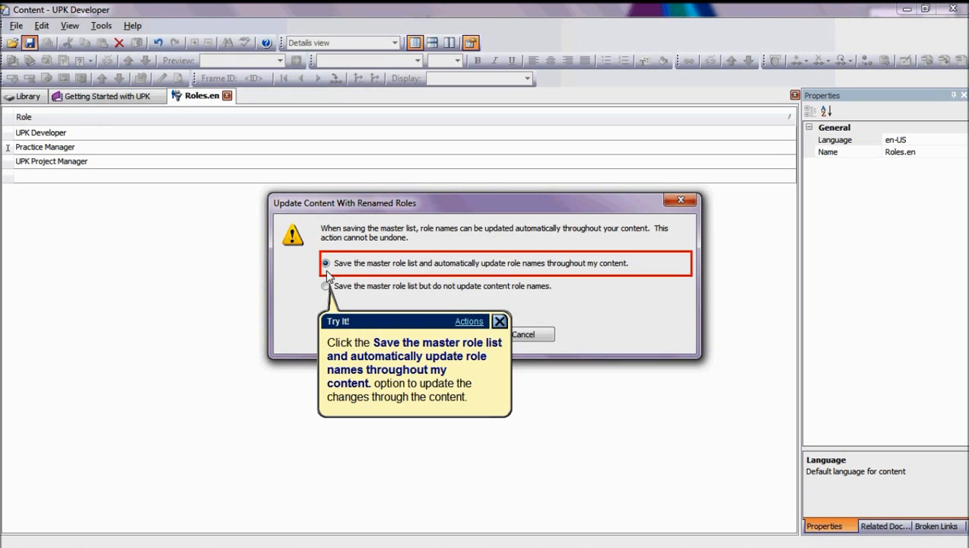
click(326, 262)
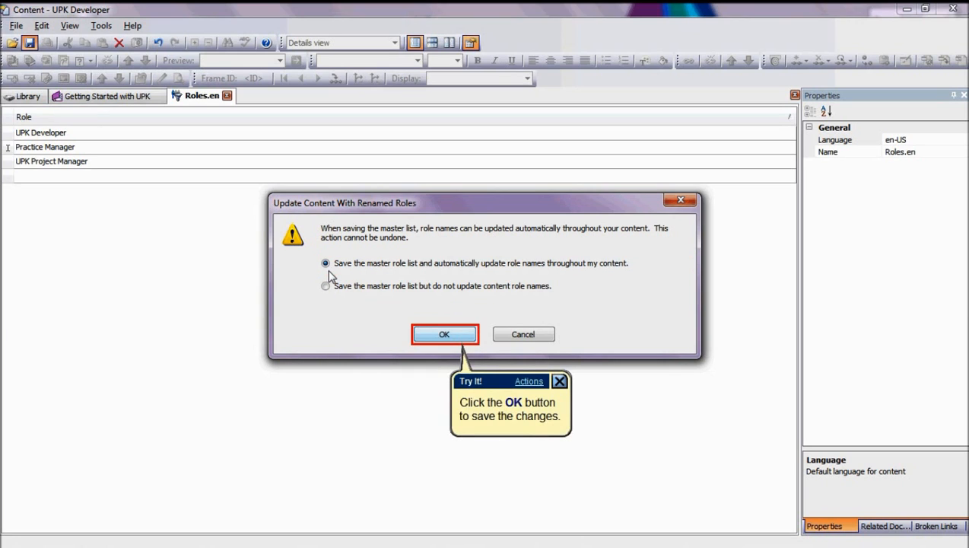
click(444, 334)
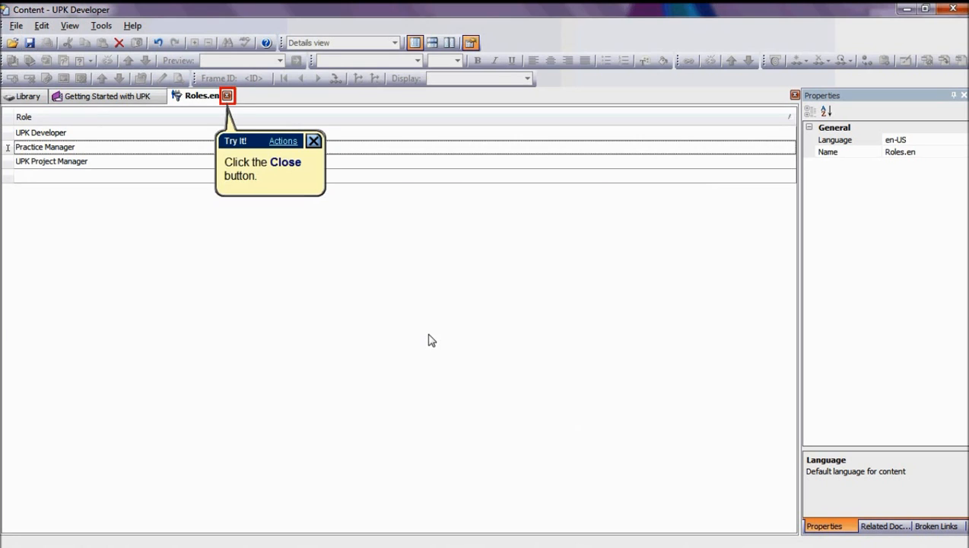
mouse_move(361, 325)
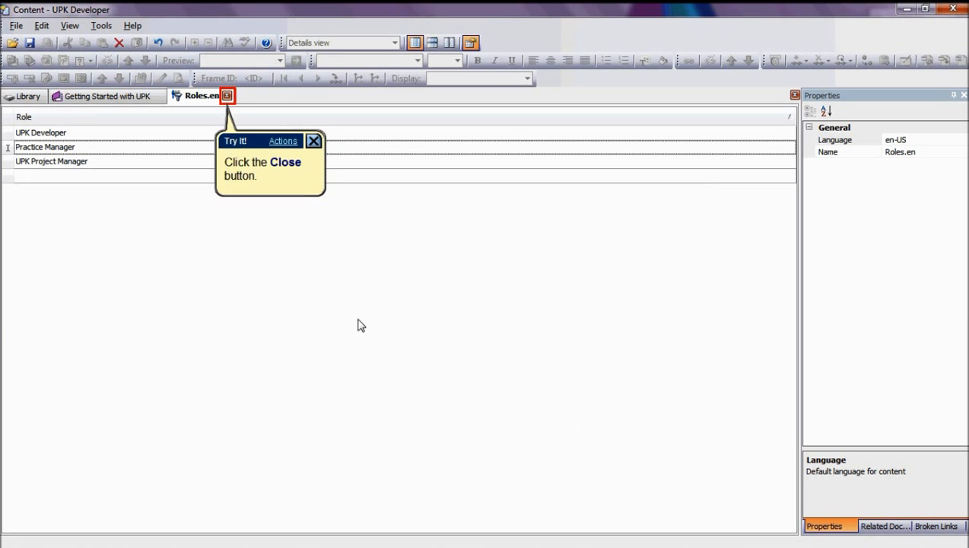
mouse_move(240, 221)
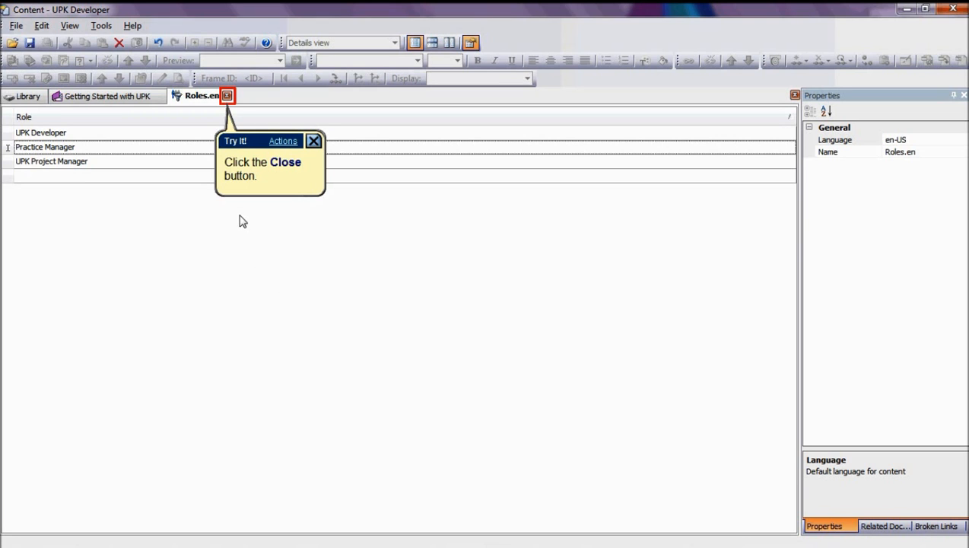
click(227, 95)
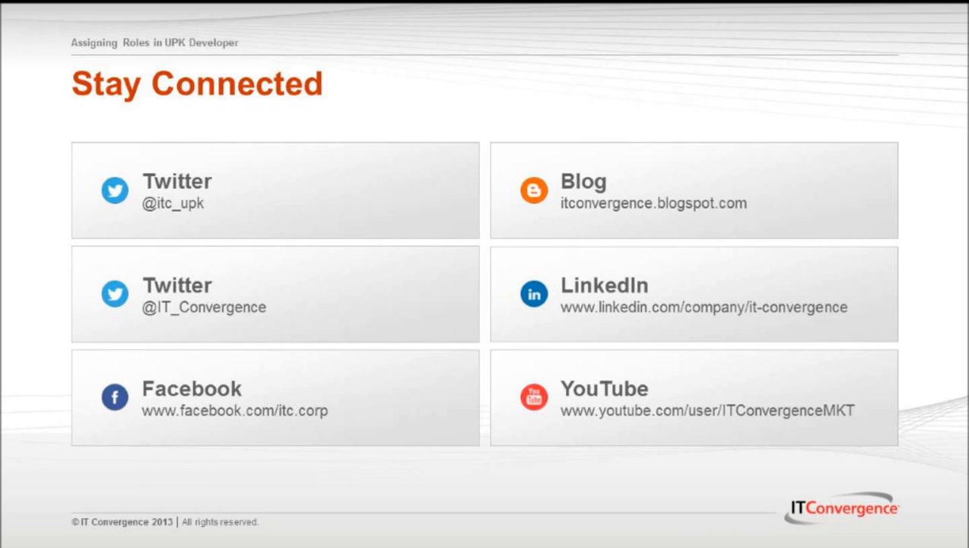